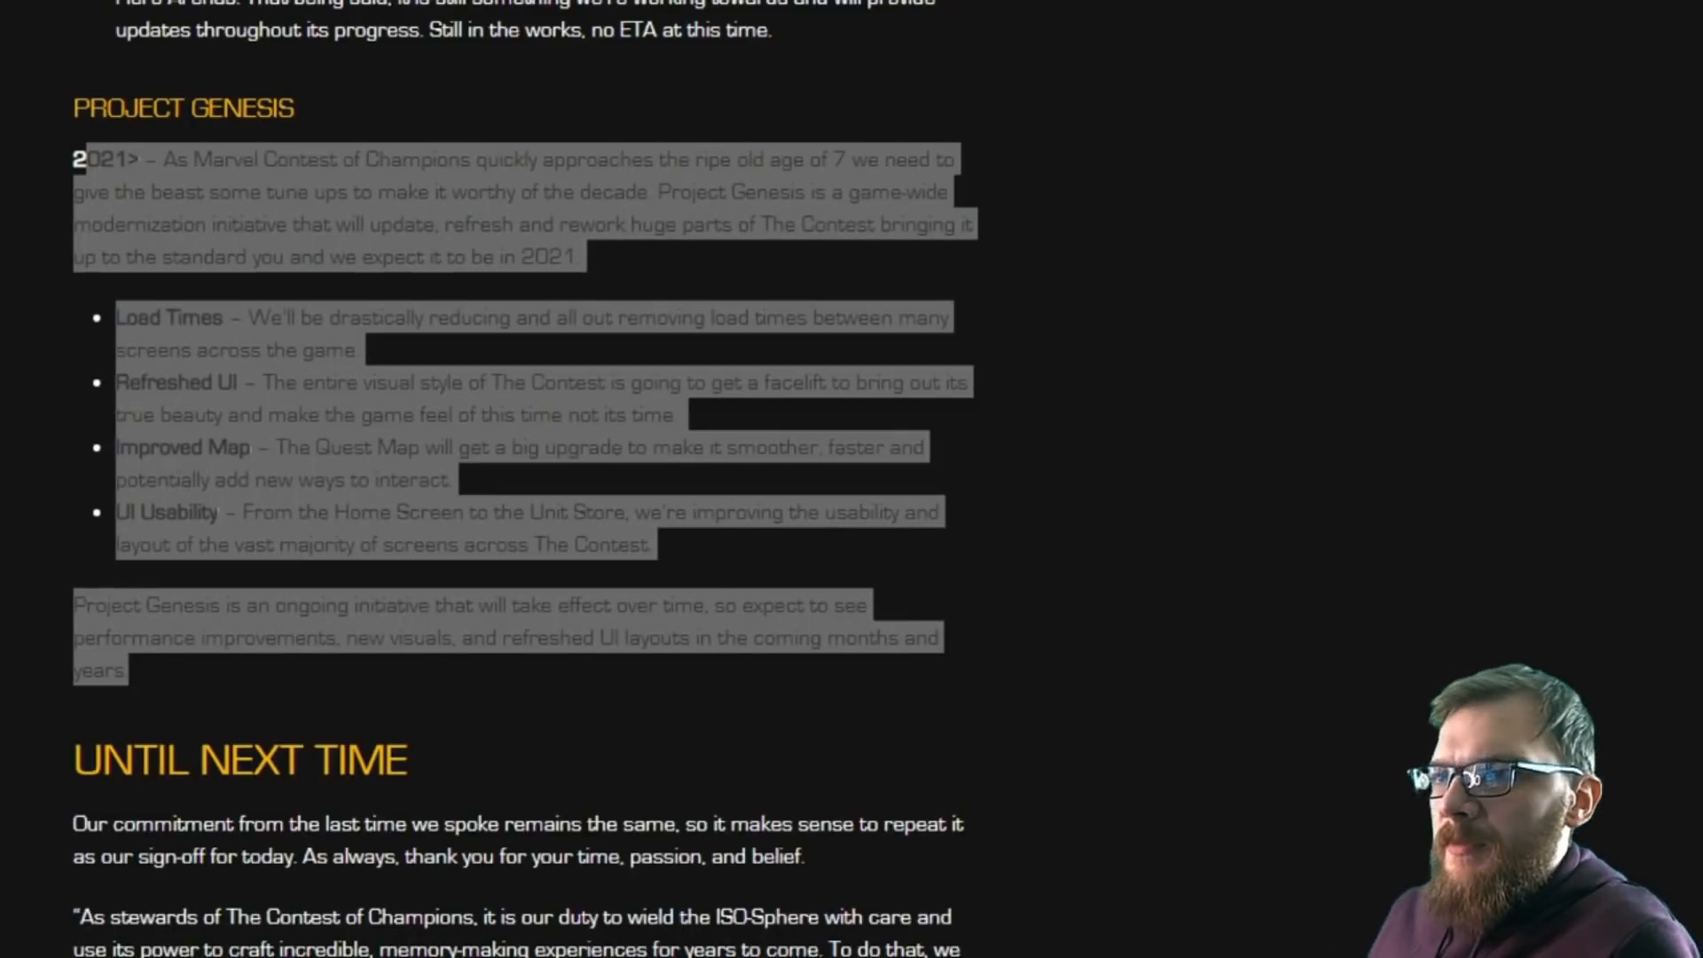
mouse_move(290, 742)
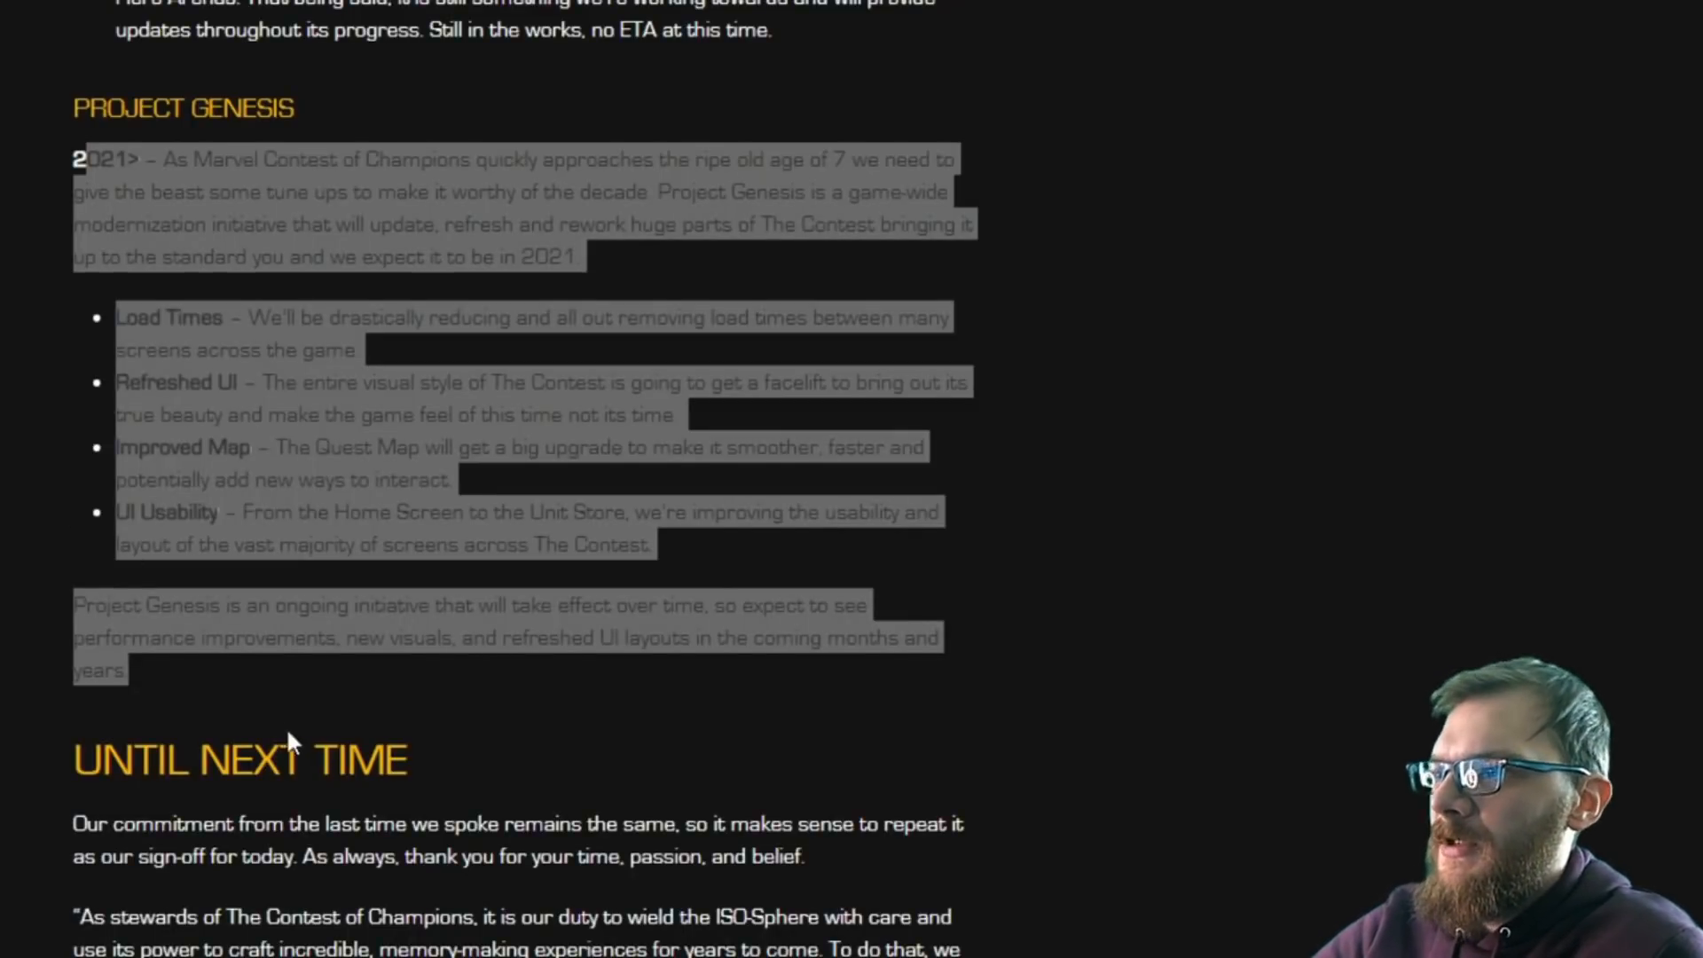